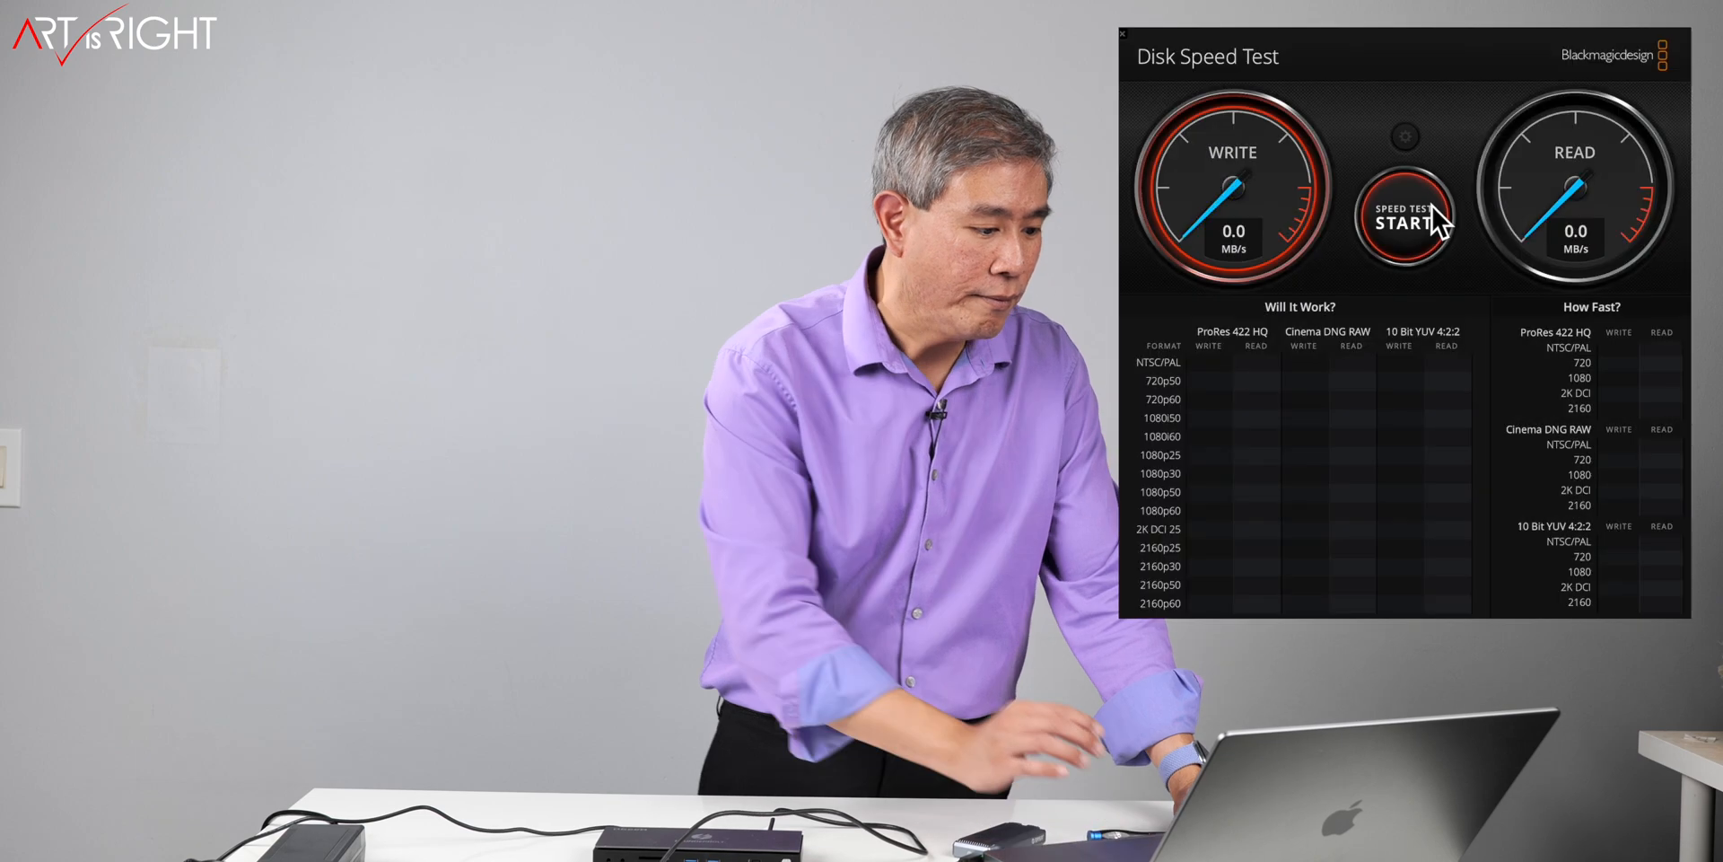
Run the speed test on the NVMe SSD, logging about 1307 MB/s write and 2752 MB/s read
{"action": "left_click", "coordinate": [1406, 220]}
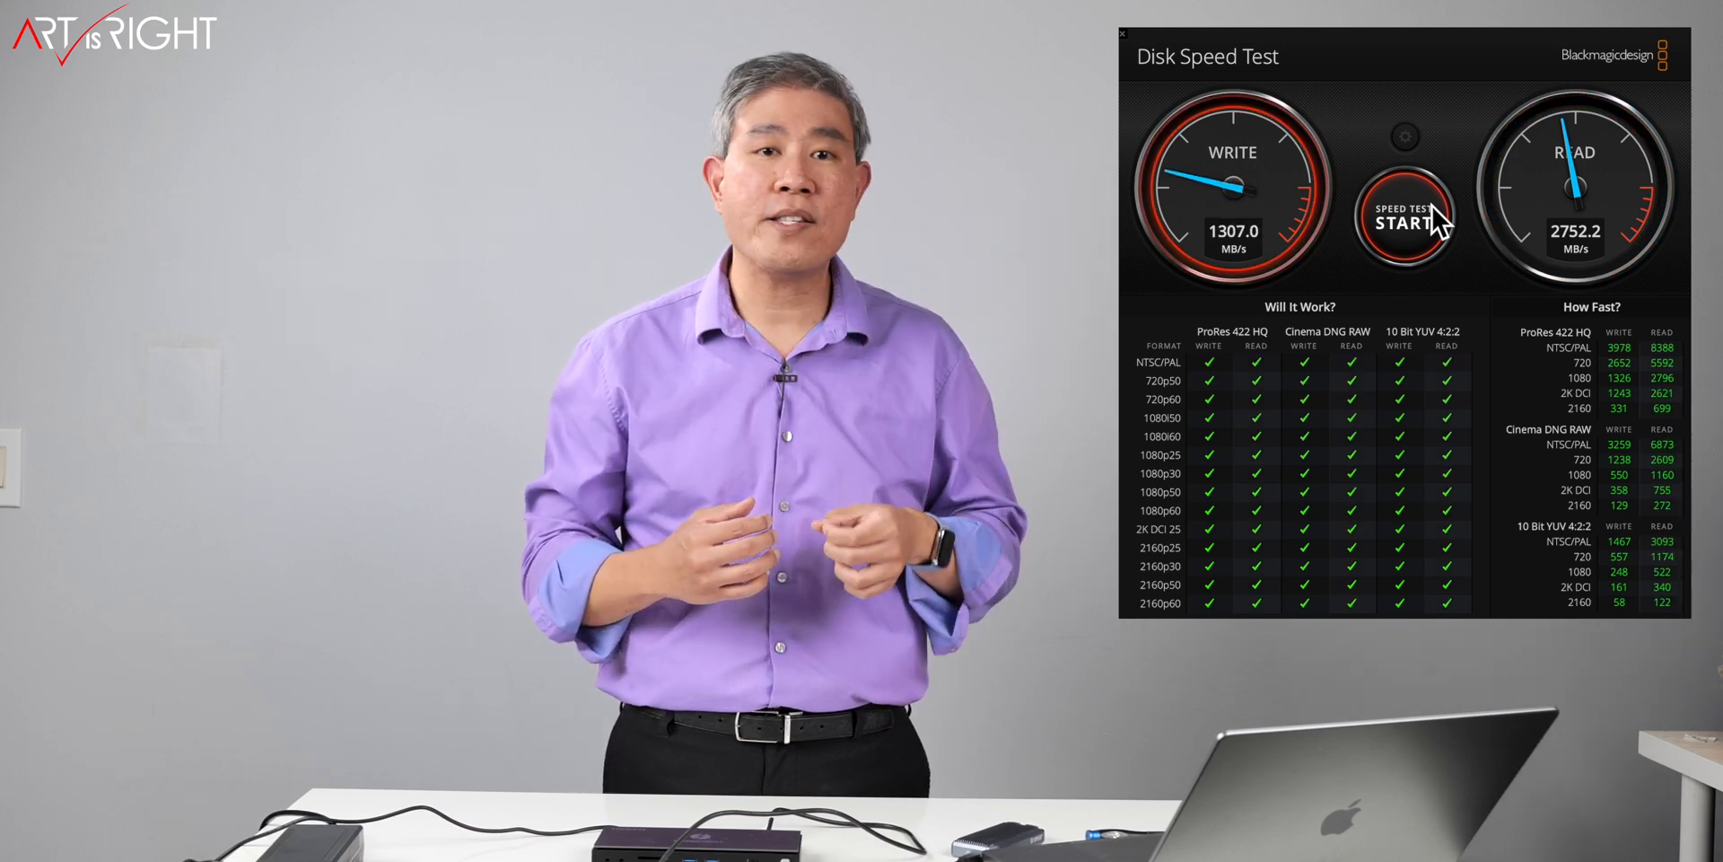
{"action": "left_click", "coordinate": [1405, 221]}
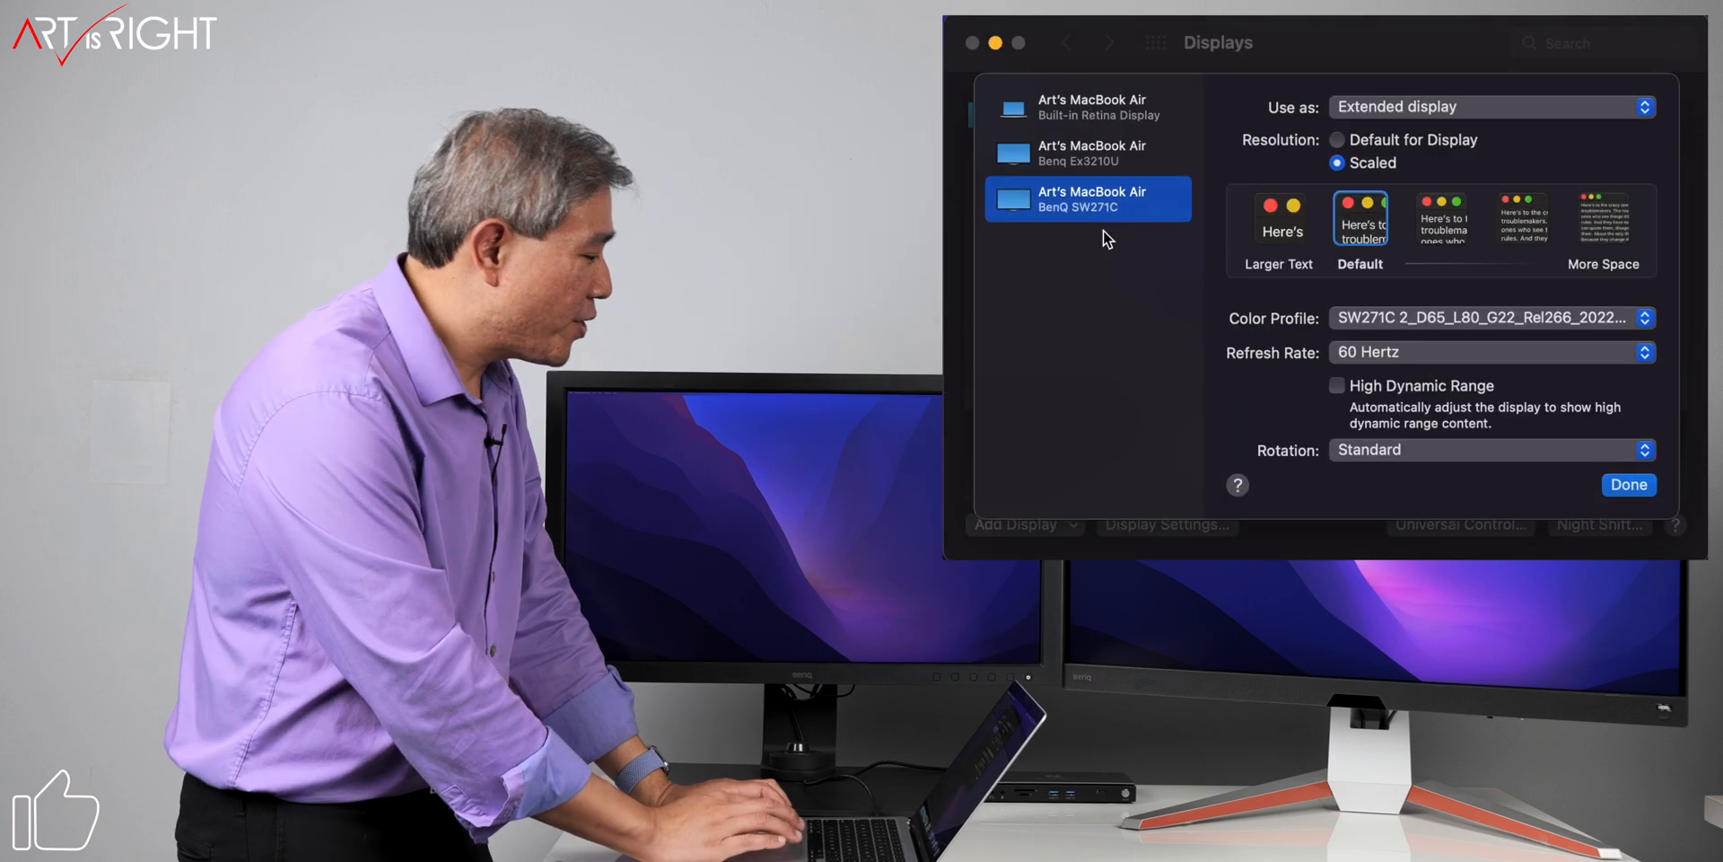
Bring up the BenQ EX3210U display settings showing a 120 Hertz refresh rate
{"action": "left_click", "coordinate": [1088, 153]}
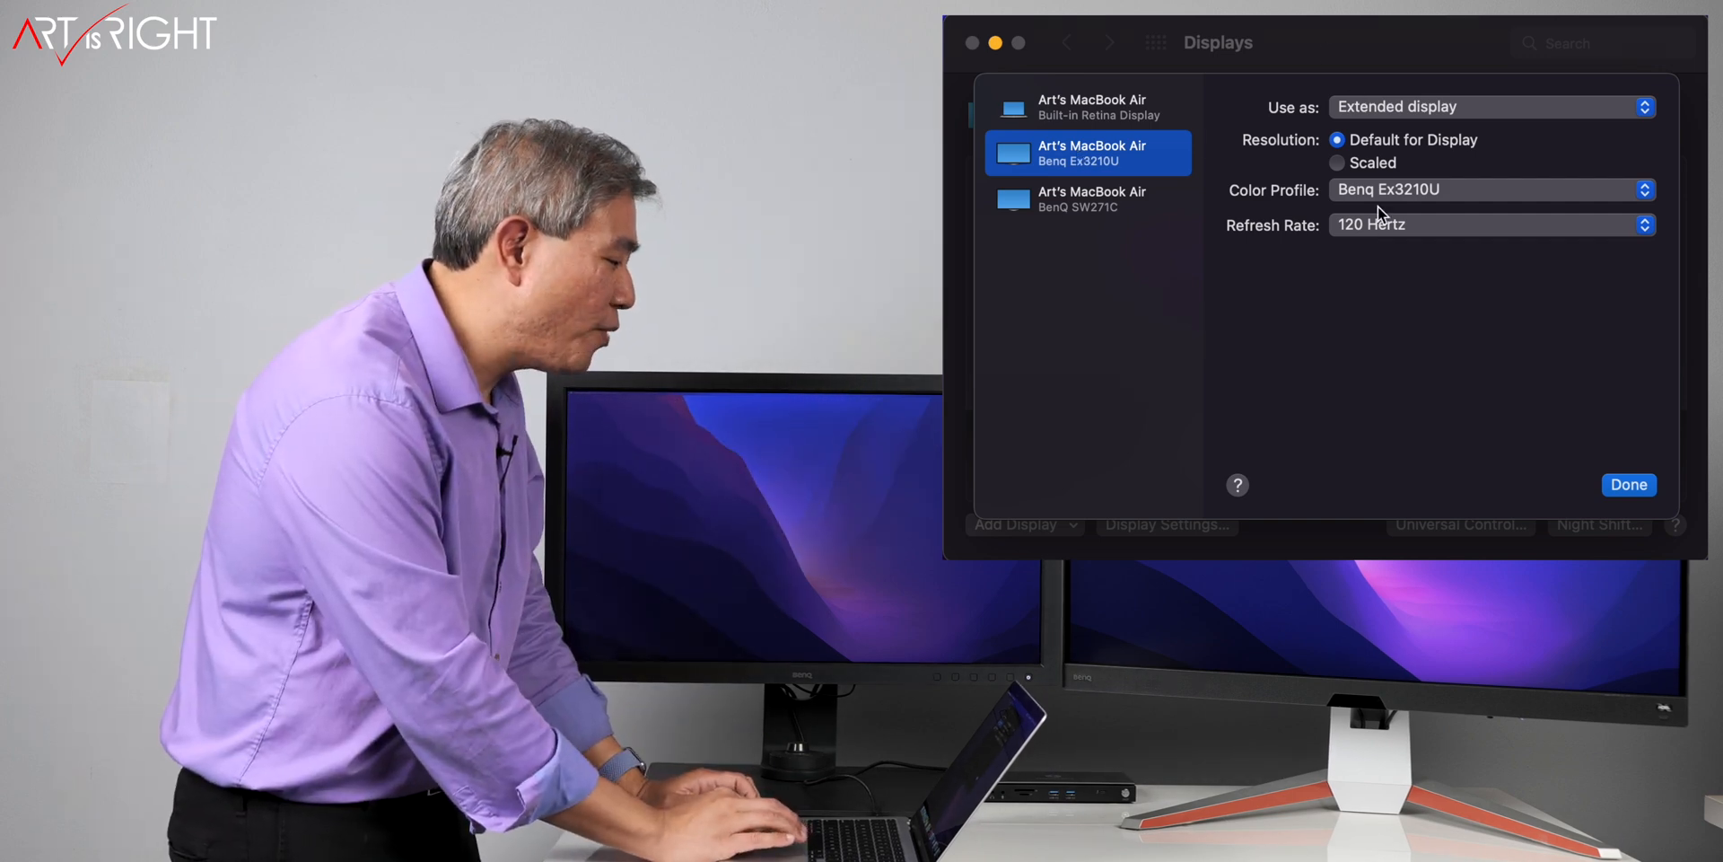
{"action": "left_click", "coordinate": [1492, 224]}
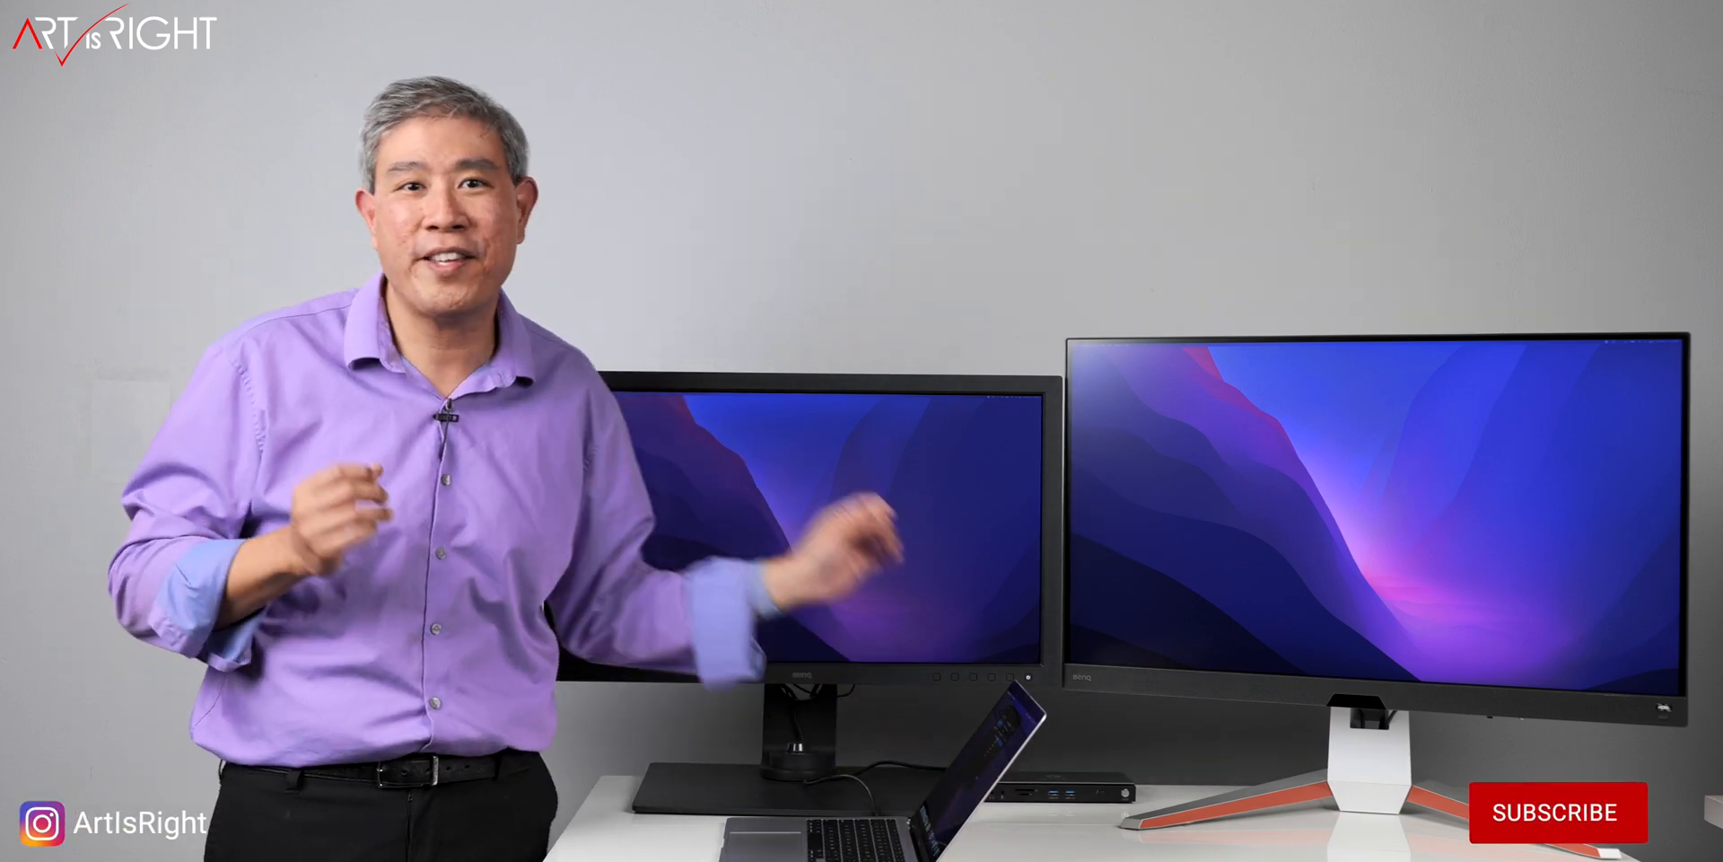
{"action": "left_click", "coordinate": [1551, 815]}
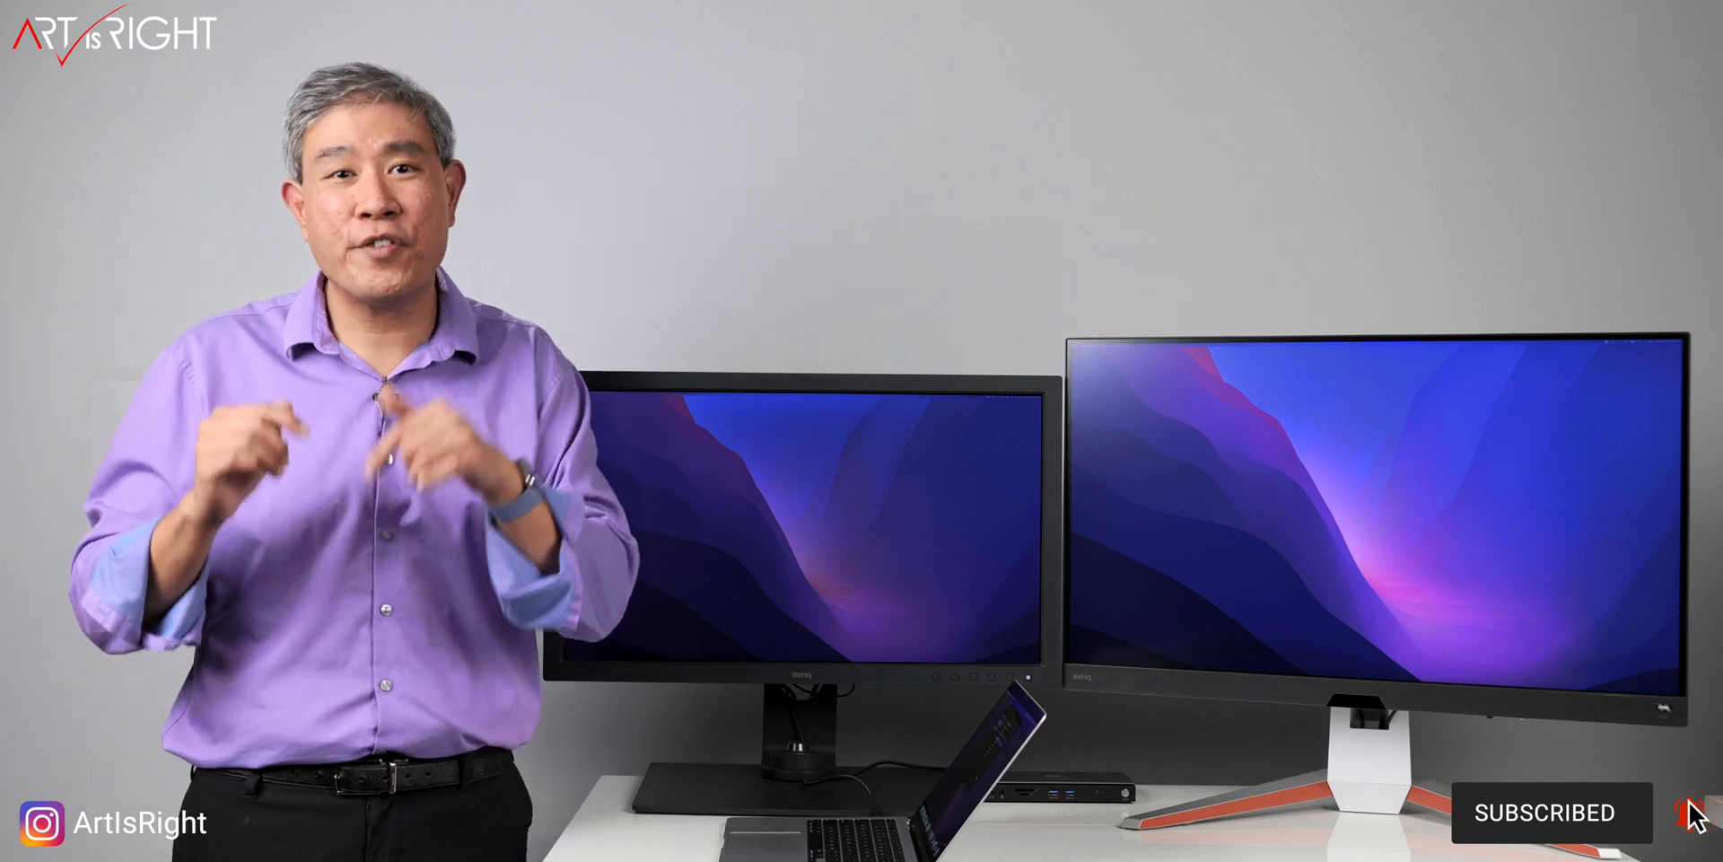